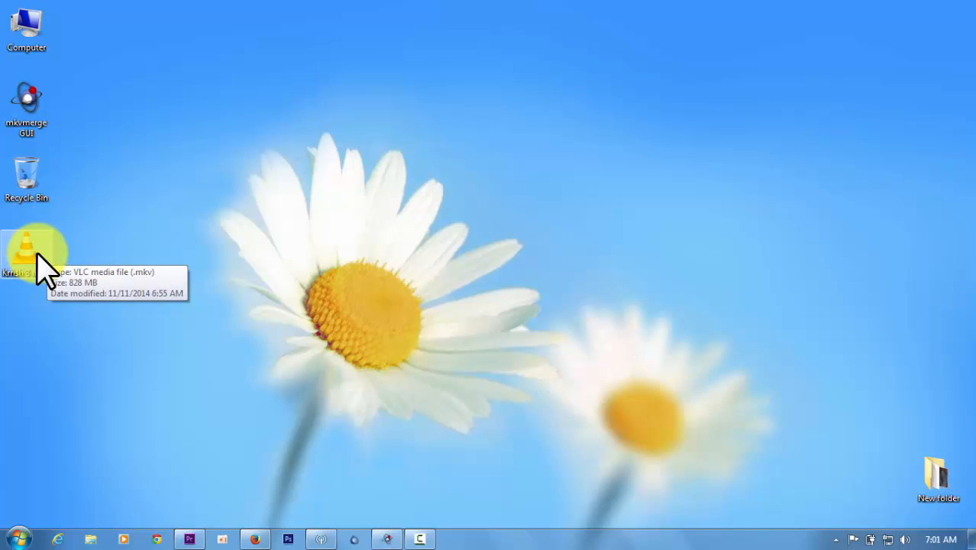
# Play the Krrish 3 .mkv from the desktop in VLC media player.
pyautogui.doubleClick(27, 247)
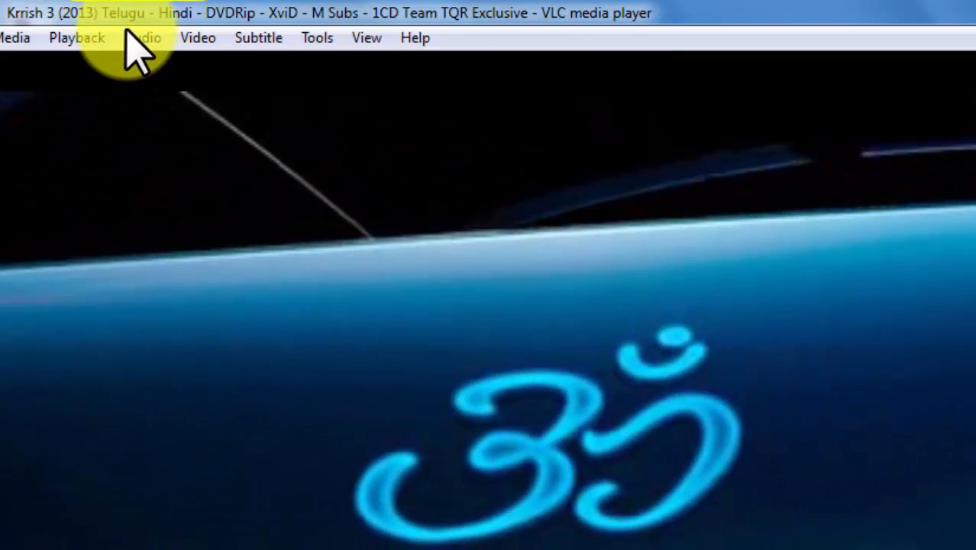
# Check the movie's audio tracks via VLC's Audio menu.
pyautogui.click(142, 37)
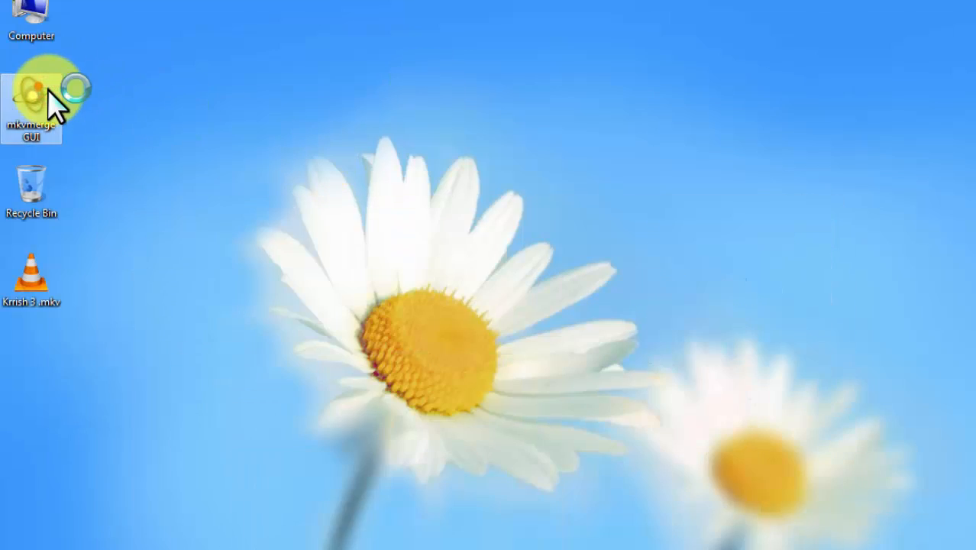
# Launch mkvmerge GUI so the Krrish 3 MKV can be loaded as input.
pyautogui.doubleClick(32, 87)
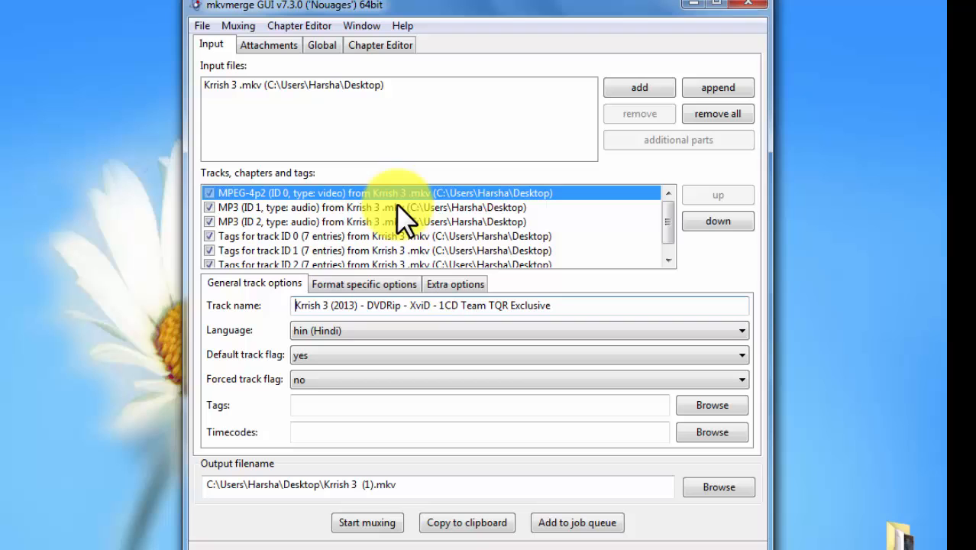
# Select the MP3 ID 2 Telugu track and flag it as the default track.
pyautogui.click(389, 221)
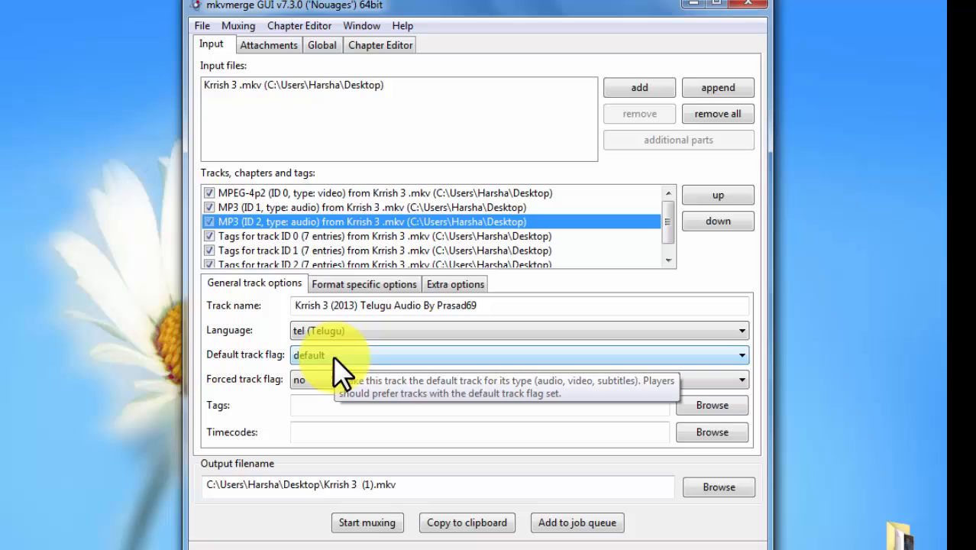
pyautogui.moveTo(684, 206)
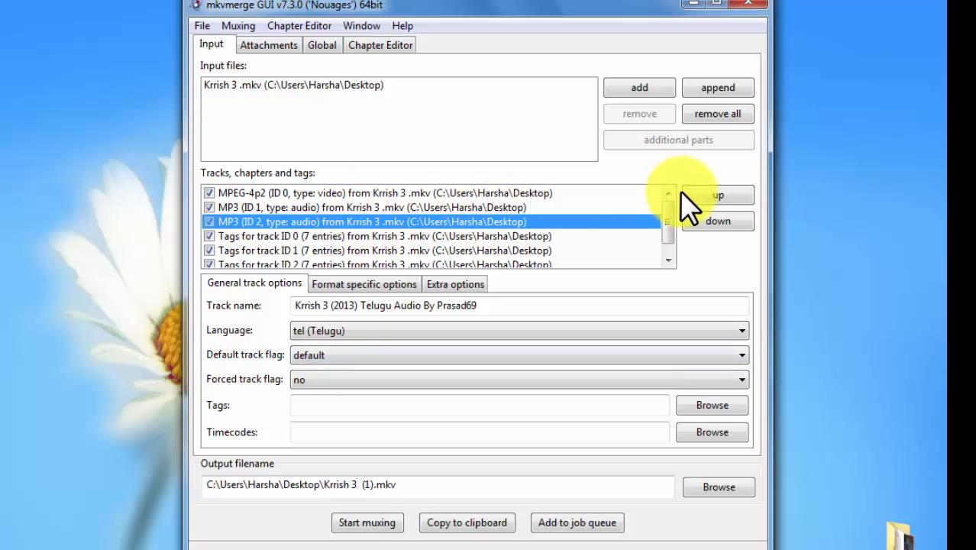
# Move the Telugu MP3 track up above the Hindi MP3 track.
pyautogui.click(718, 195)
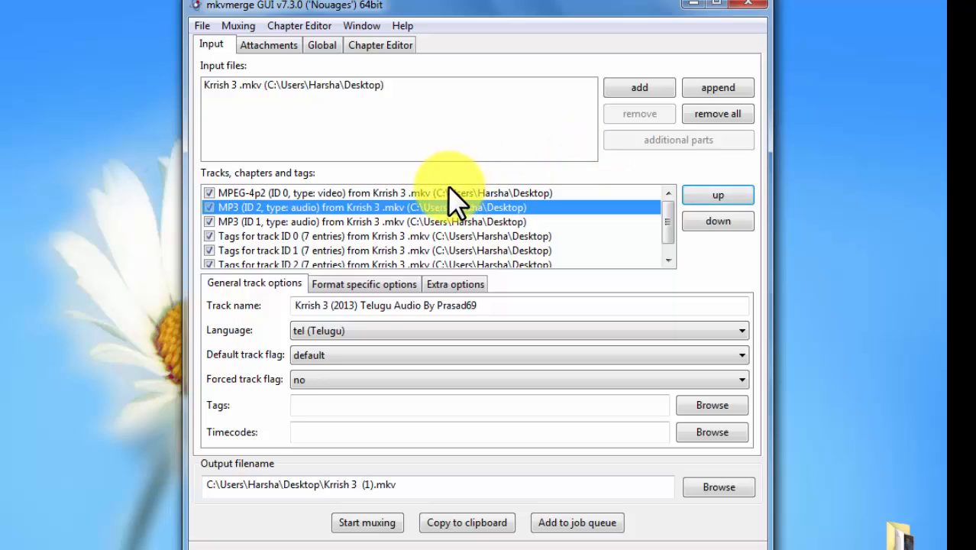
pyautogui.moveTo(779, 84)
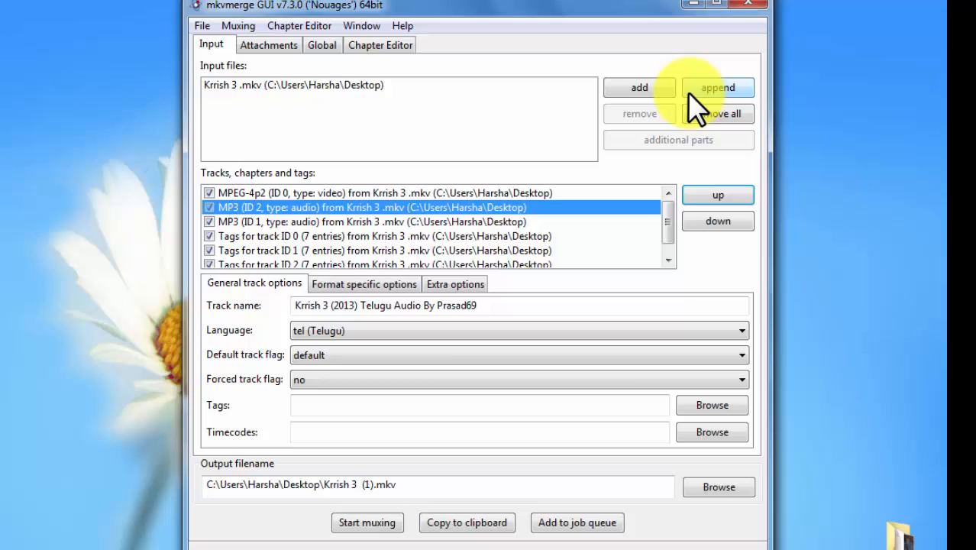
pyautogui.moveTo(367, 522)
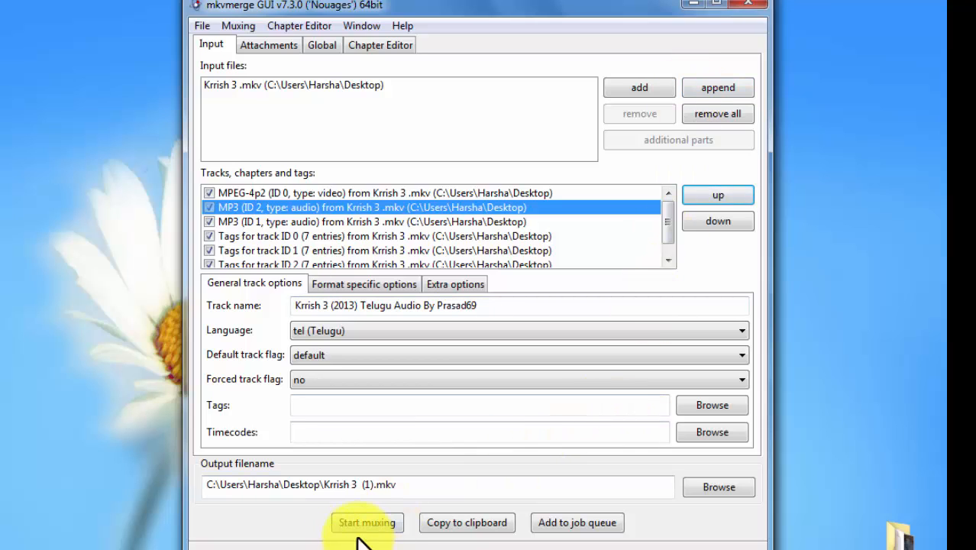
pyautogui.moveTo(352, 202)
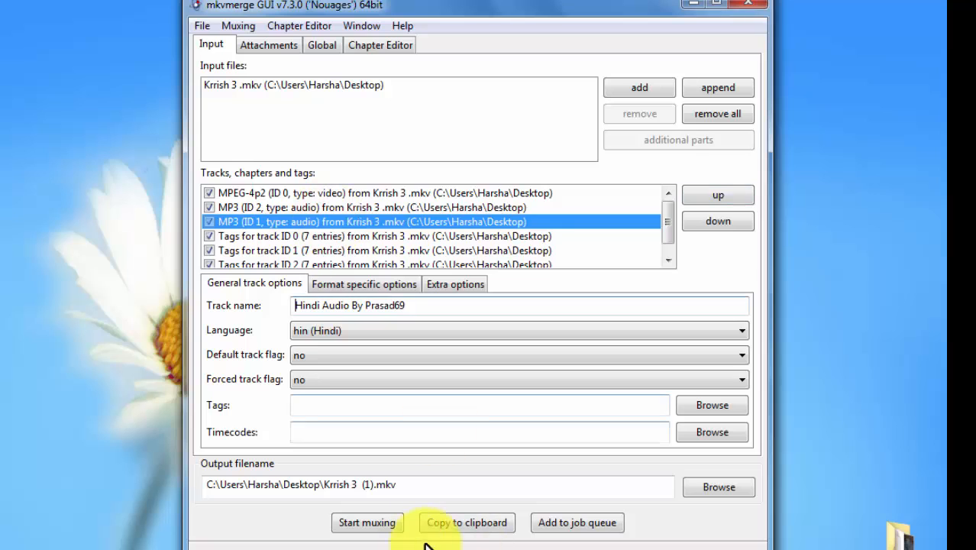
# Start muxing the reordered movie into Krrish 3 (1).mkv.
pyautogui.click(366, 523)
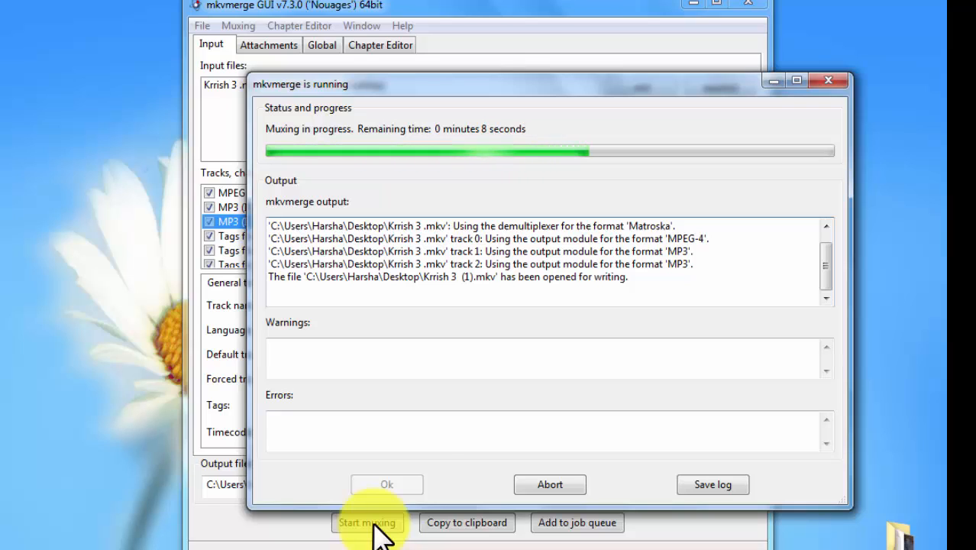
pyautogui.moveTo(177, 219)
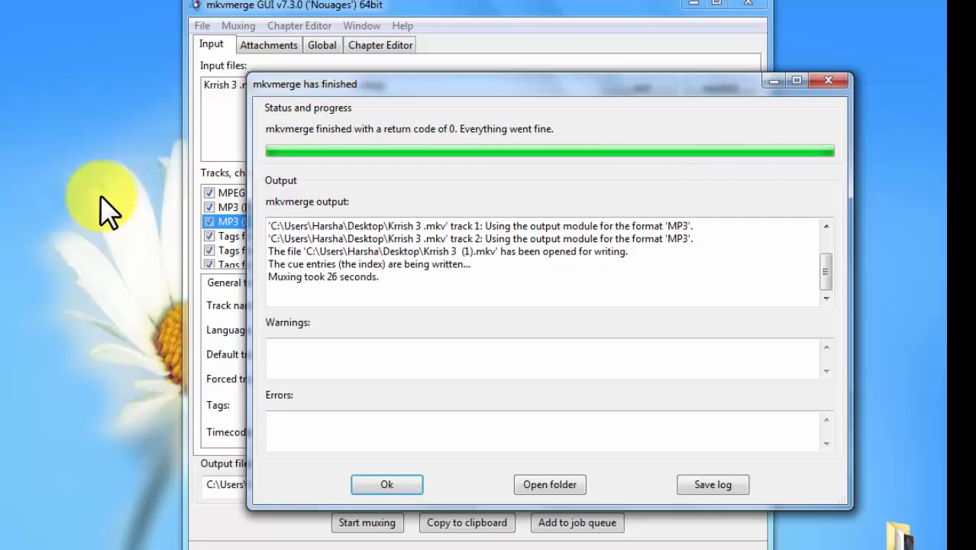
# Dismiss the muxing report, close mkvmerge GUI, and view the new file's audio tracks in VLC.
pyautogui.click(385, 484)
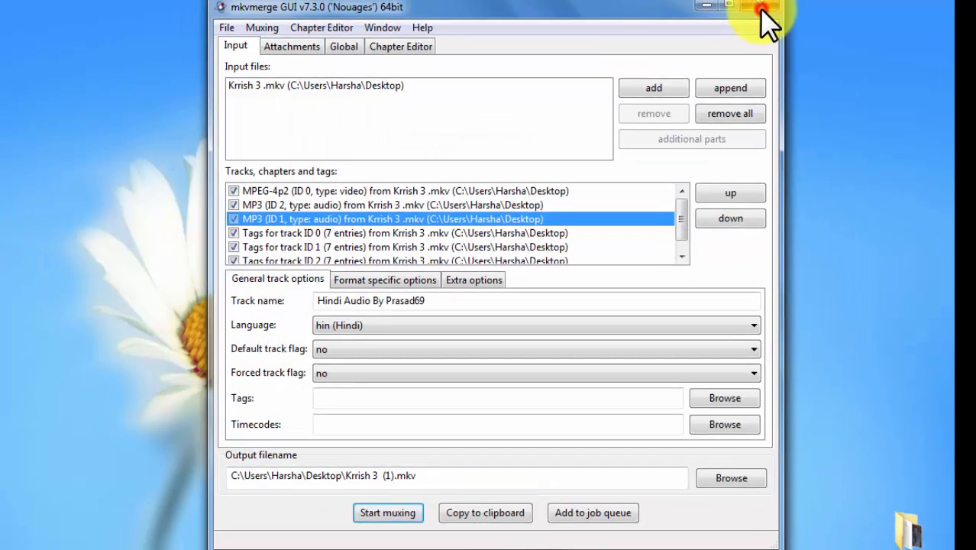
pyautogui.click(764, 9)
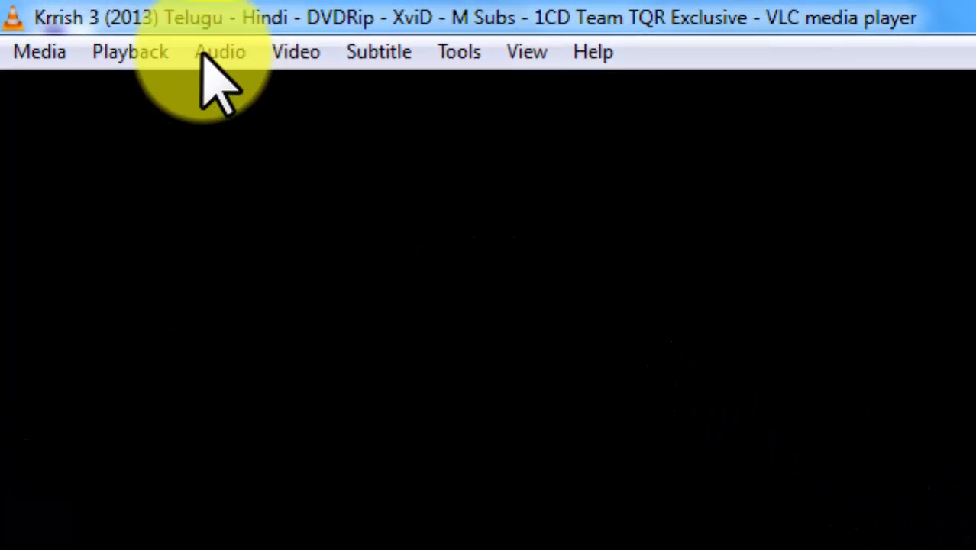
pyautogui.click(220, 52)
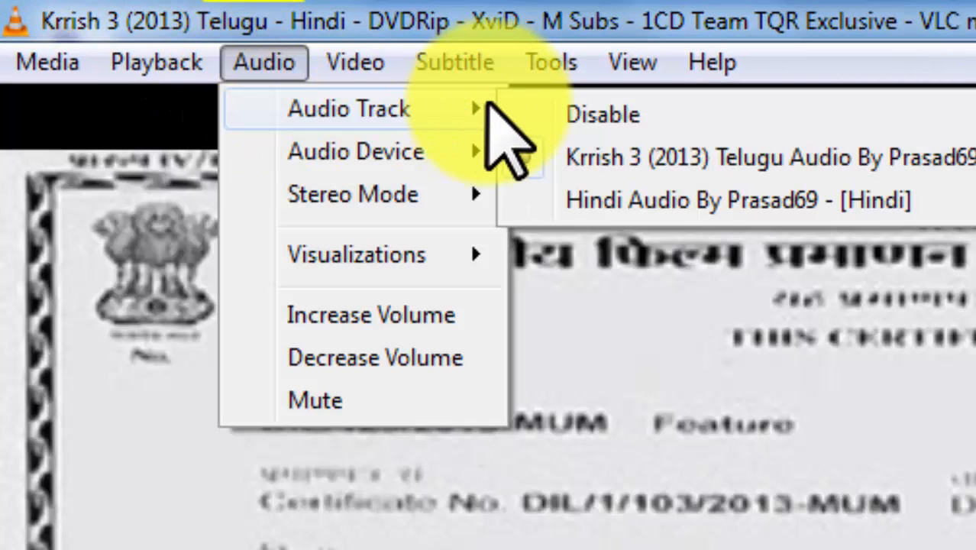